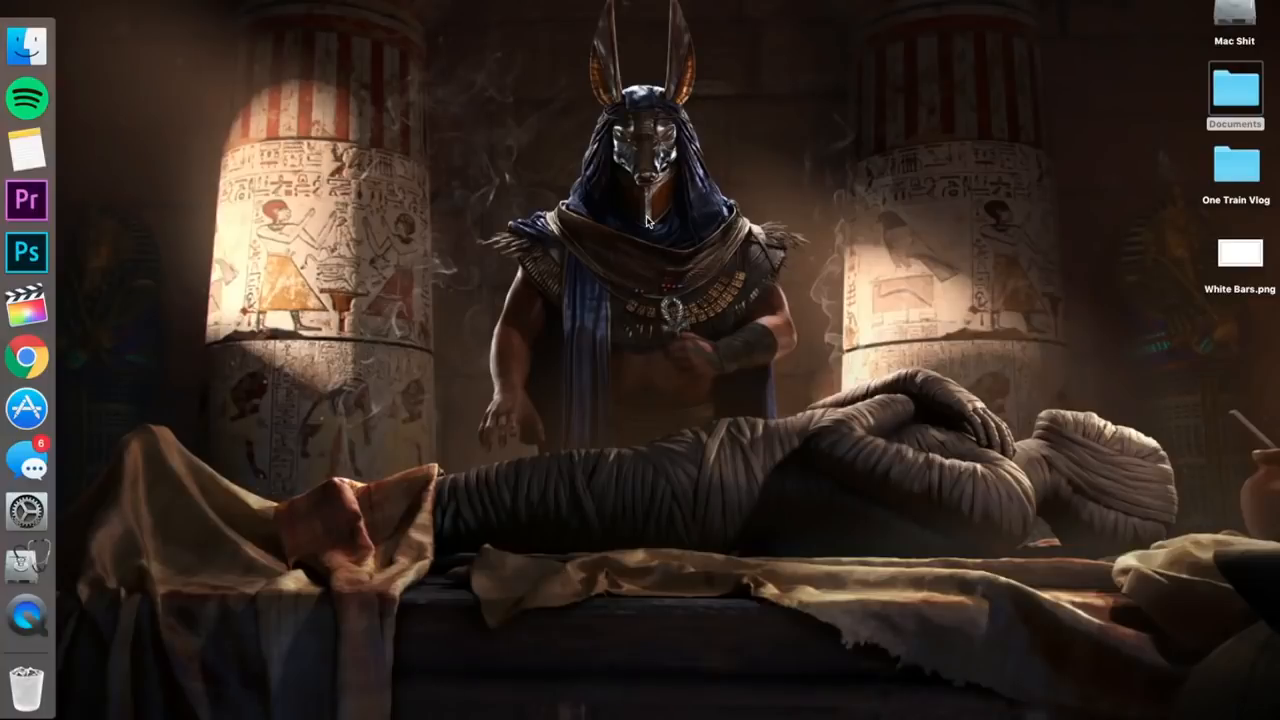
mouse_move(36, 314)
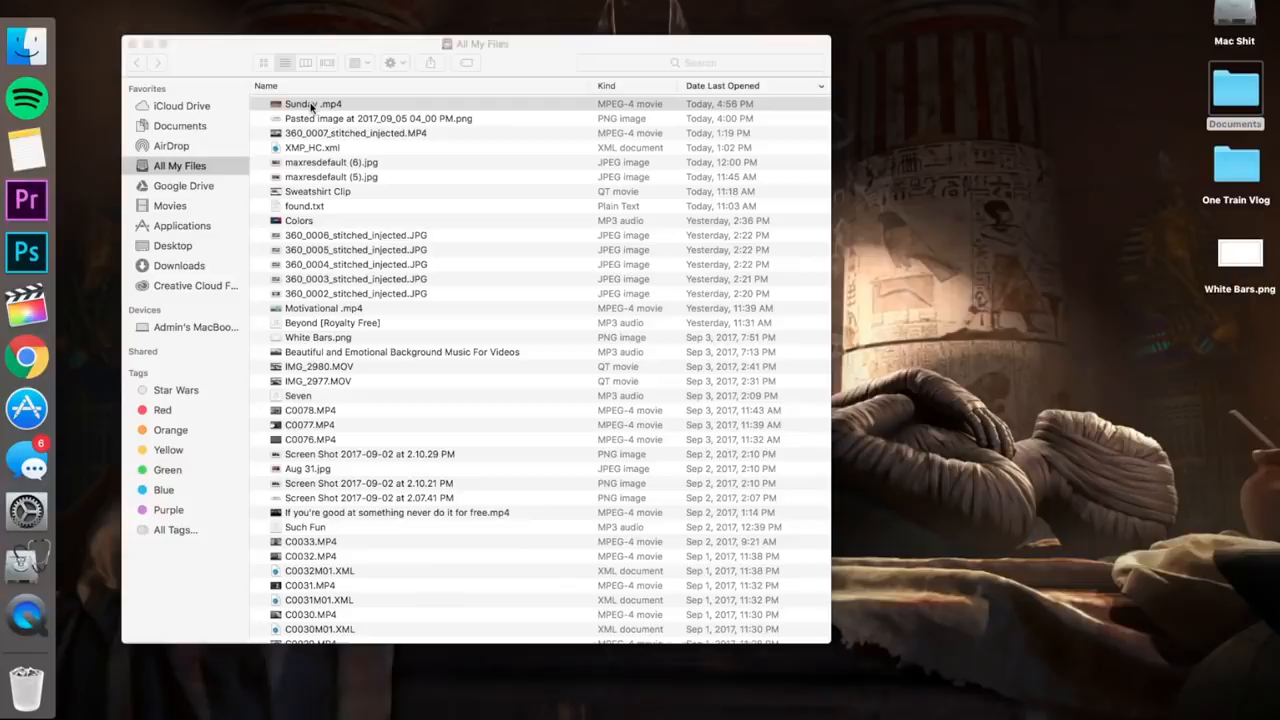
Step: Play Sunday.mp4 in Finder and grab a screenshot of the frame onto the desktop
double_click(308, 104)
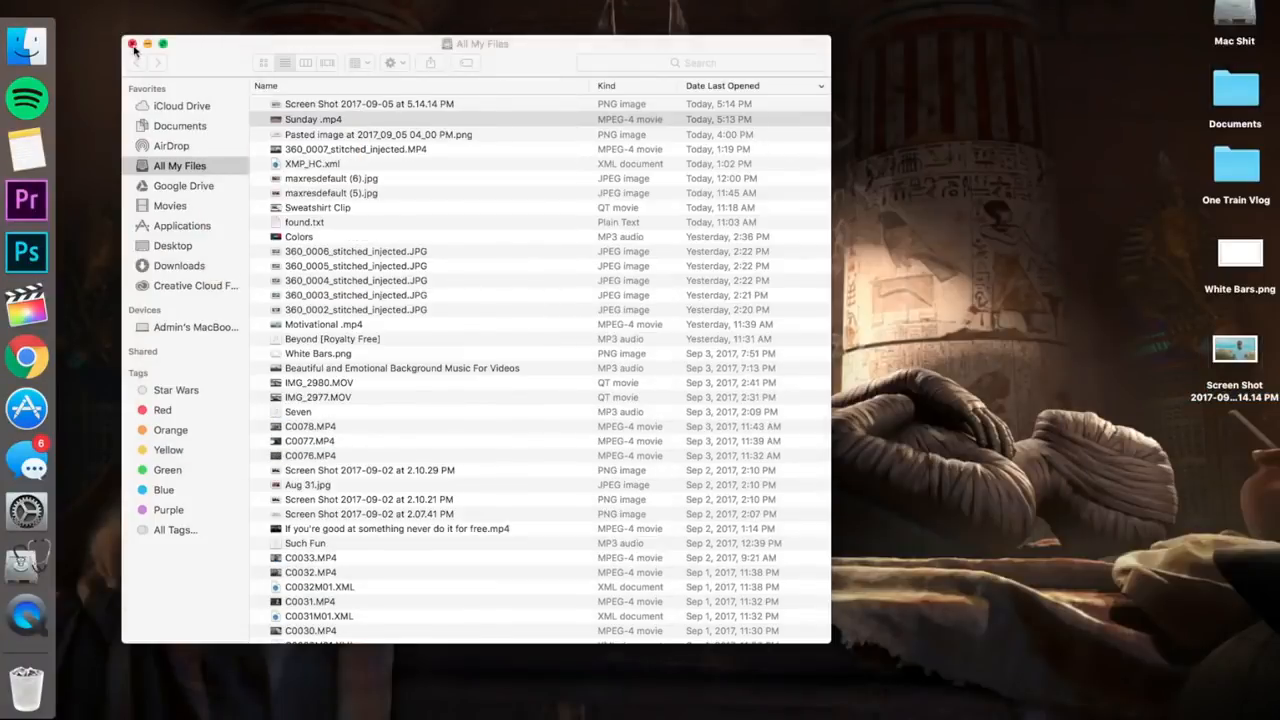
Step: Launch Photoshop and select the new screenshot PNG on the Desktop in the Open dialog
left_click(128, 44)
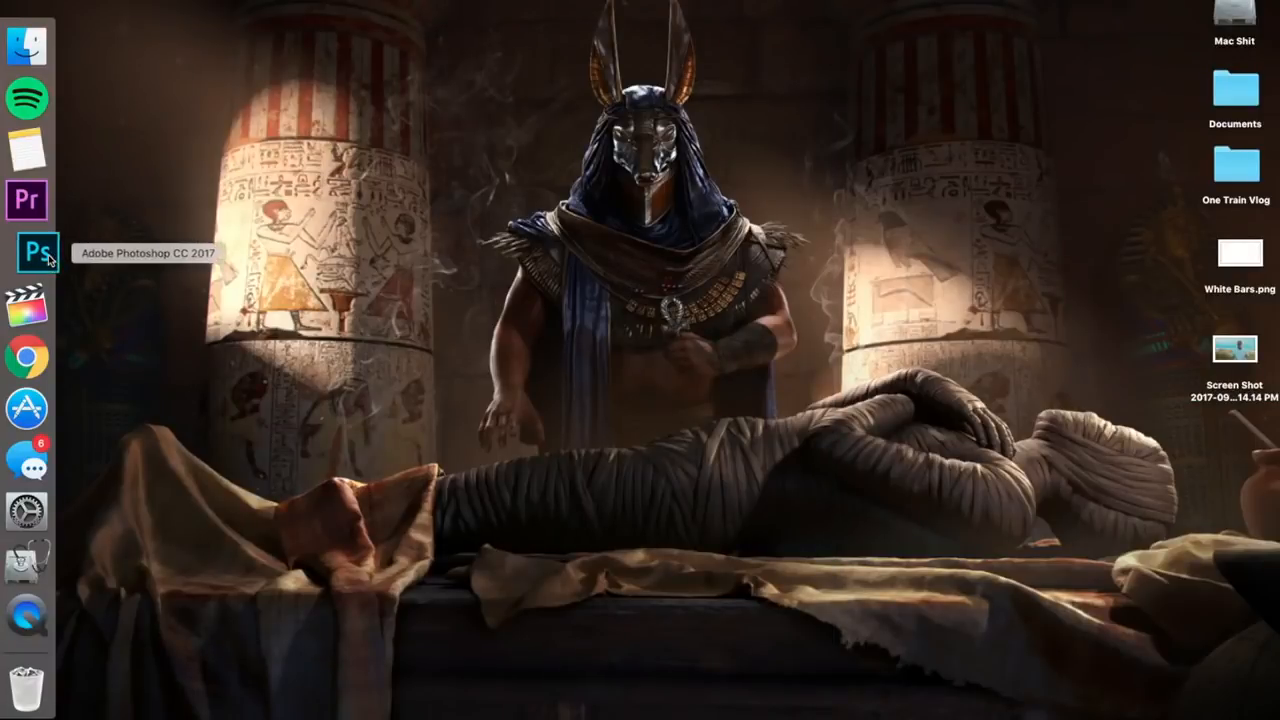
left_click(36, 244)
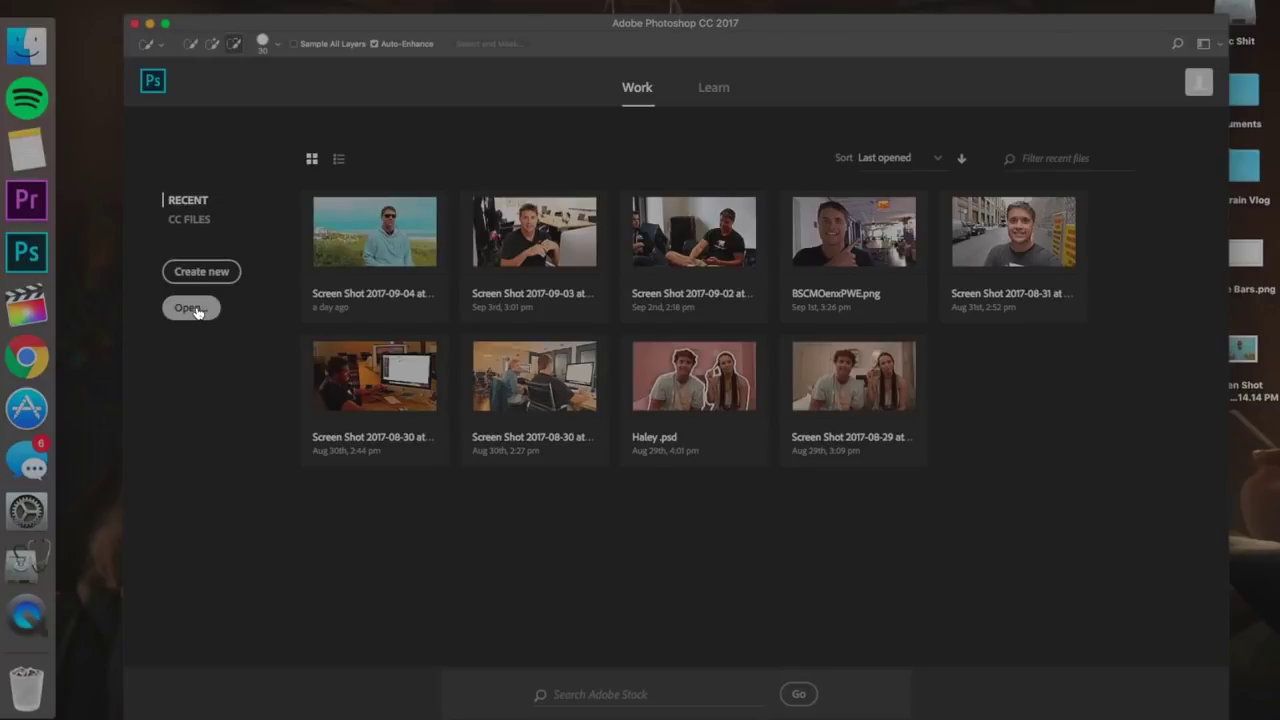
mouse_move(192, 140)
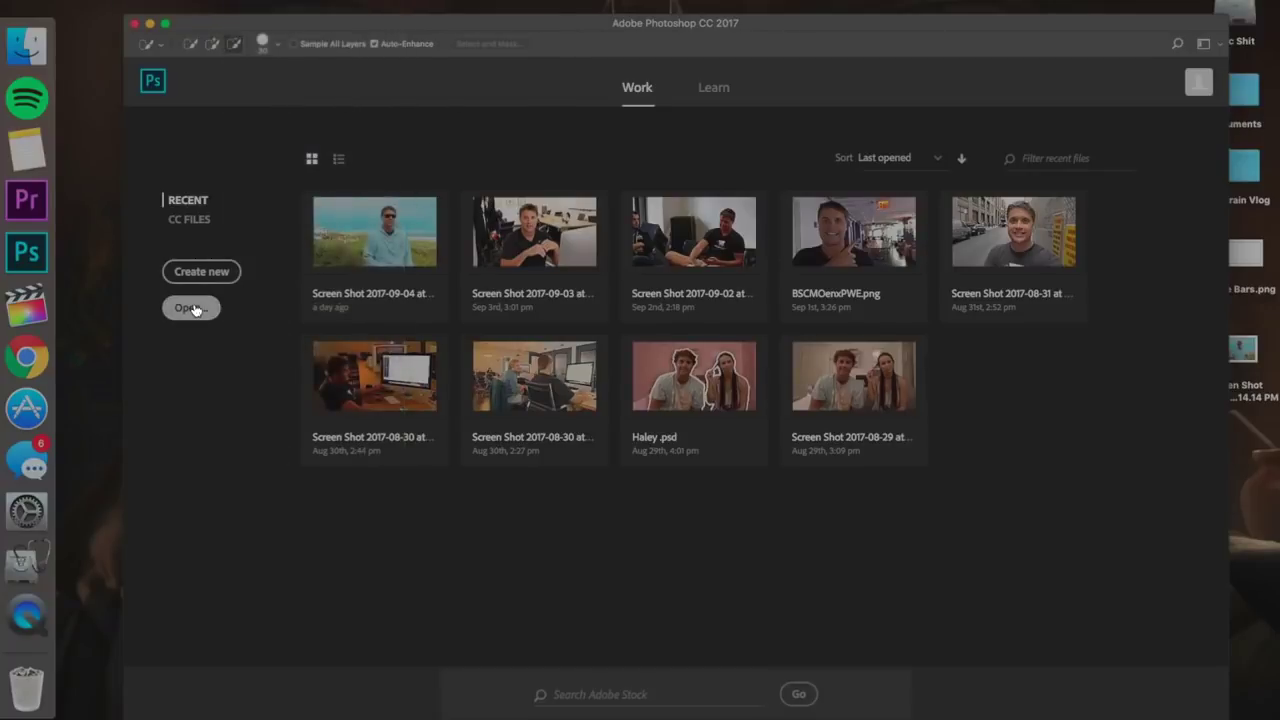
left_click(190, 308)
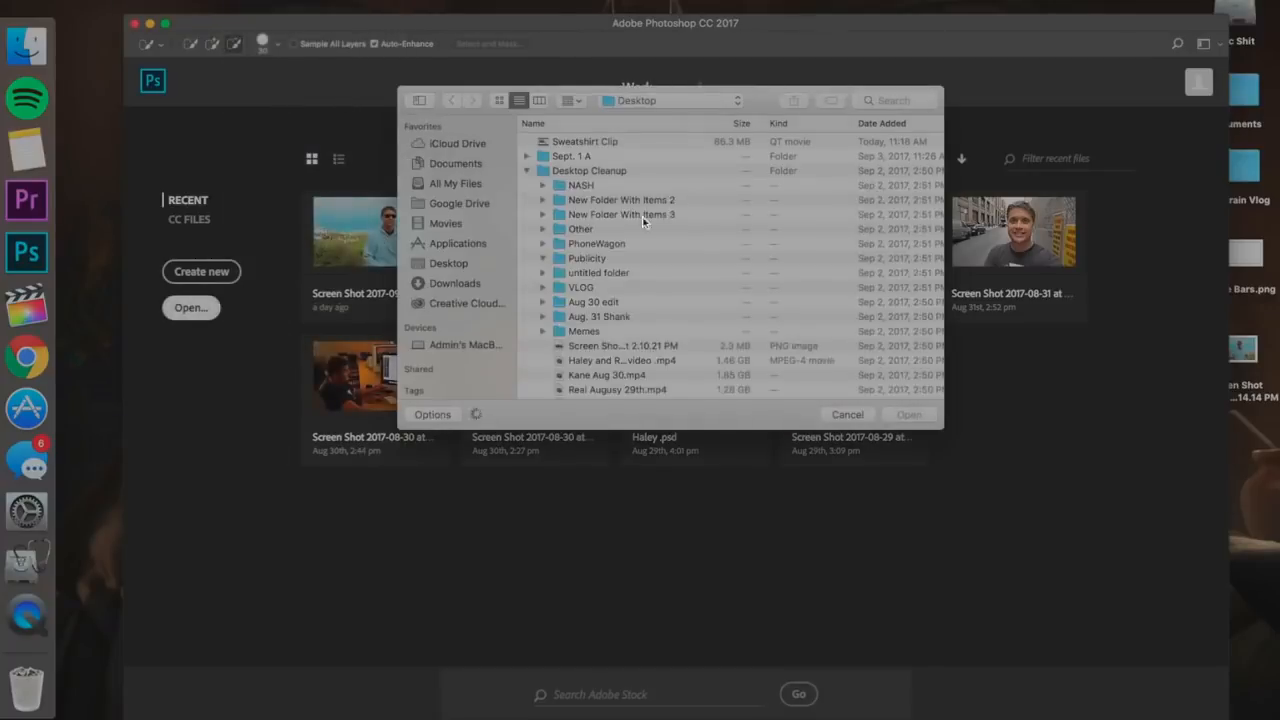
left_click(448, 264)
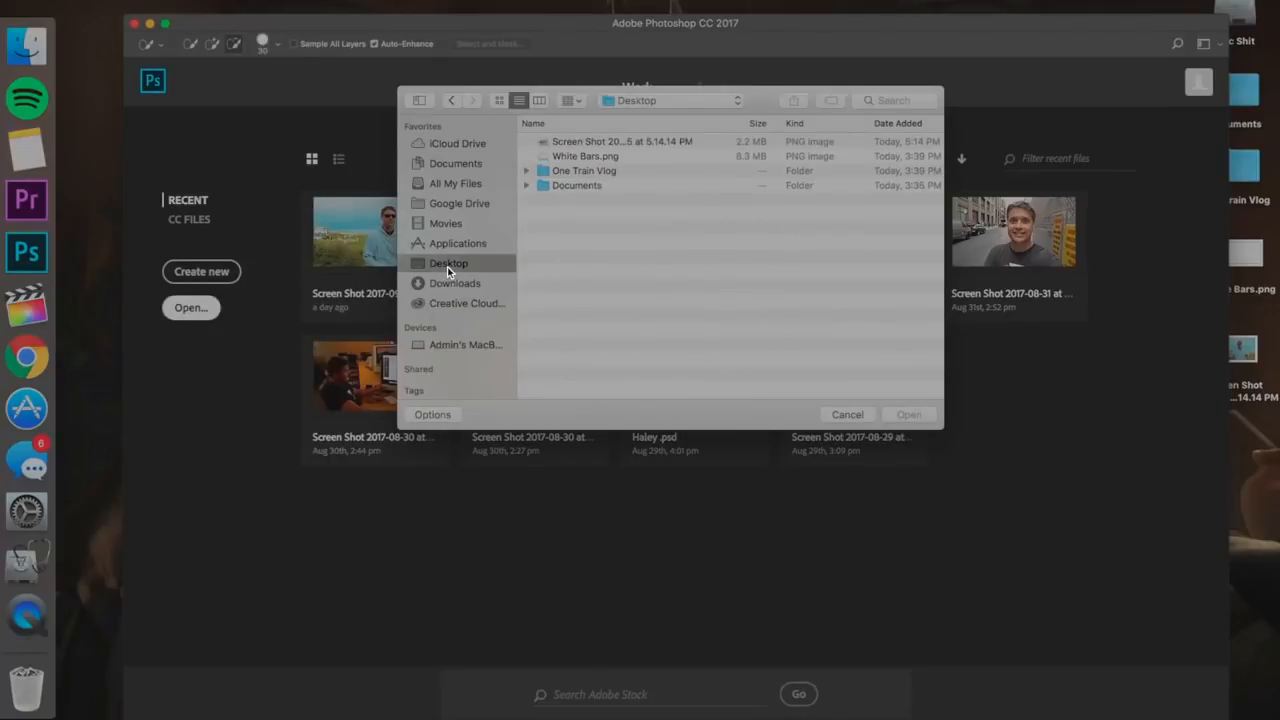
left_click(612, 140)
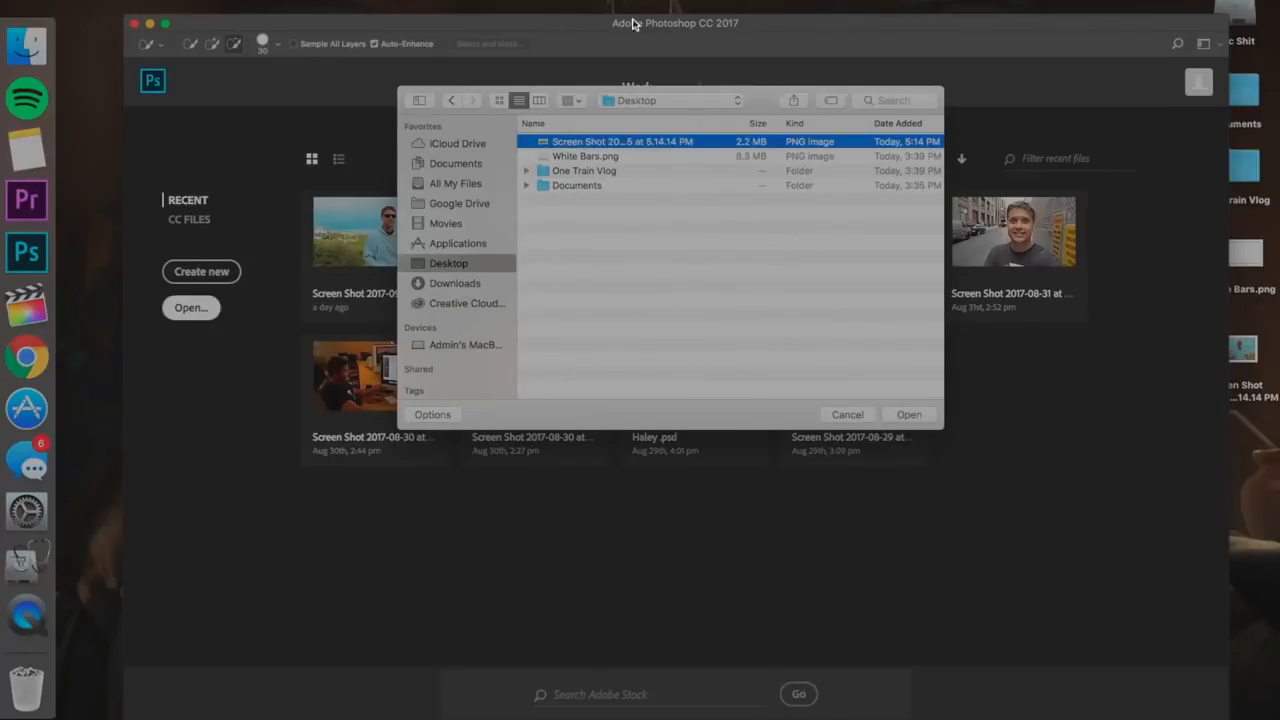
mouse_move(902, 412)
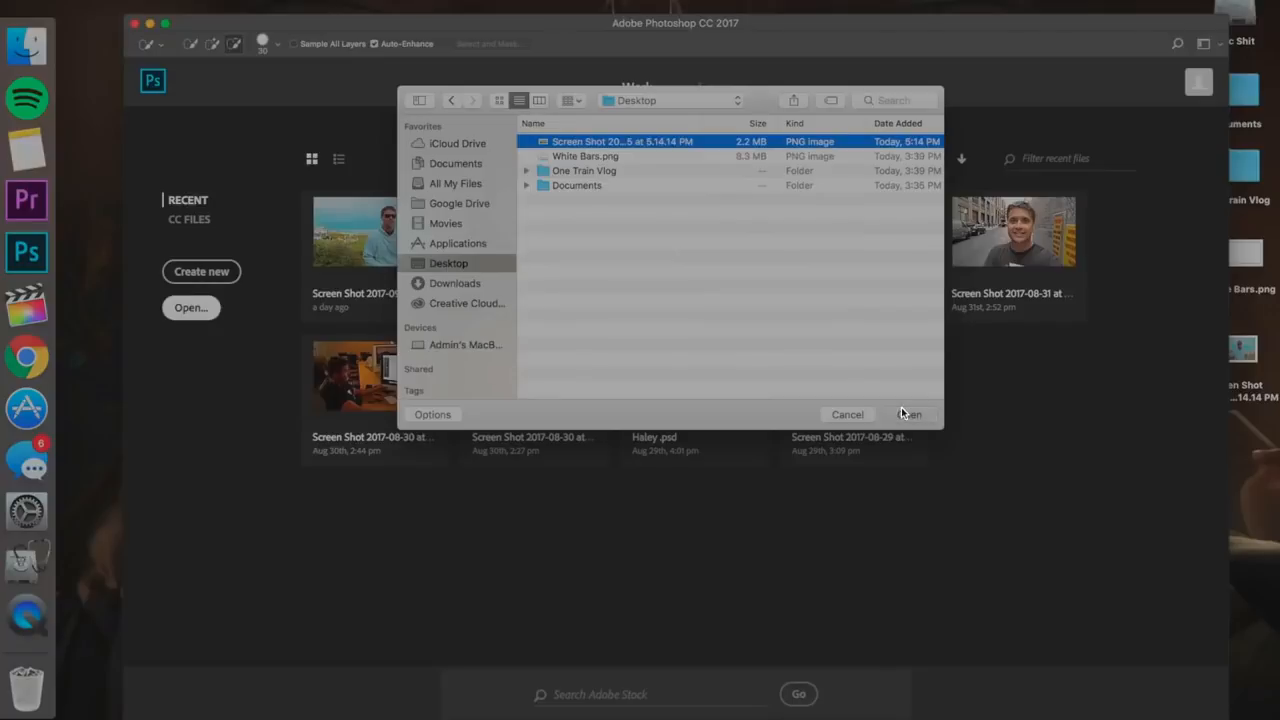
Step: Open the desktop screenshot as a Photoshop document for editing
left_click(912, 414)
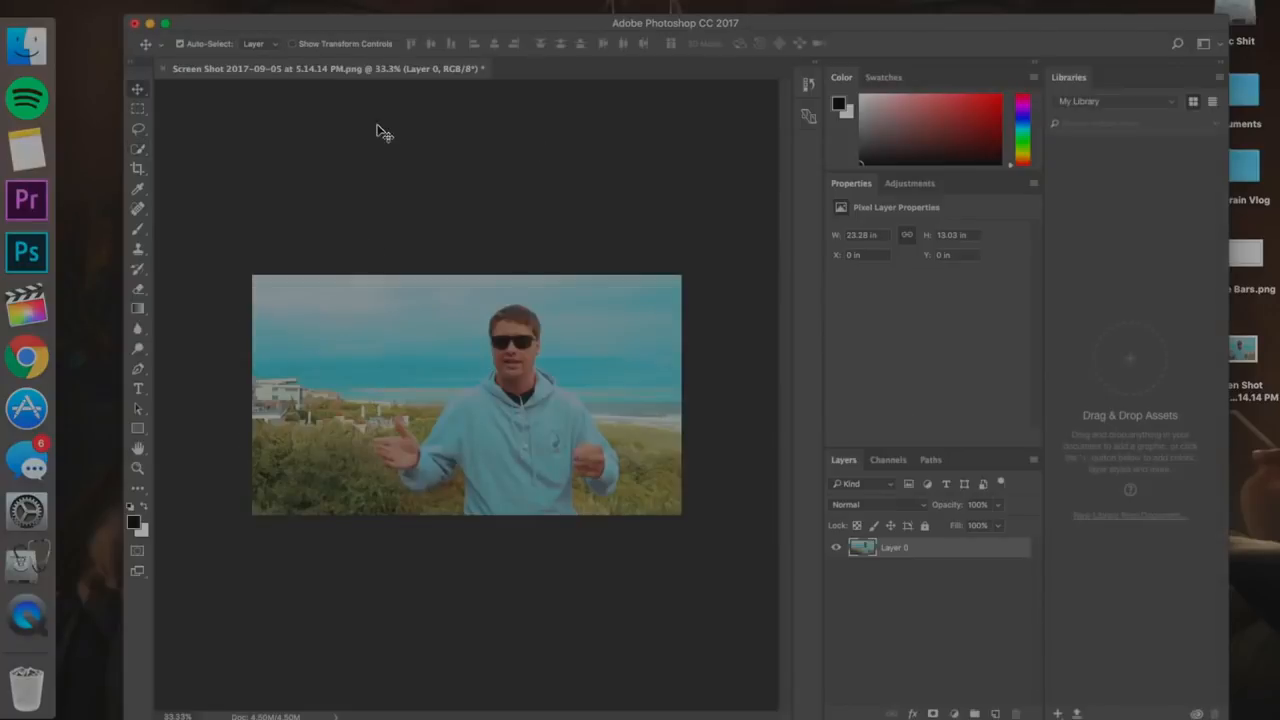
mouse_move(140, 156)
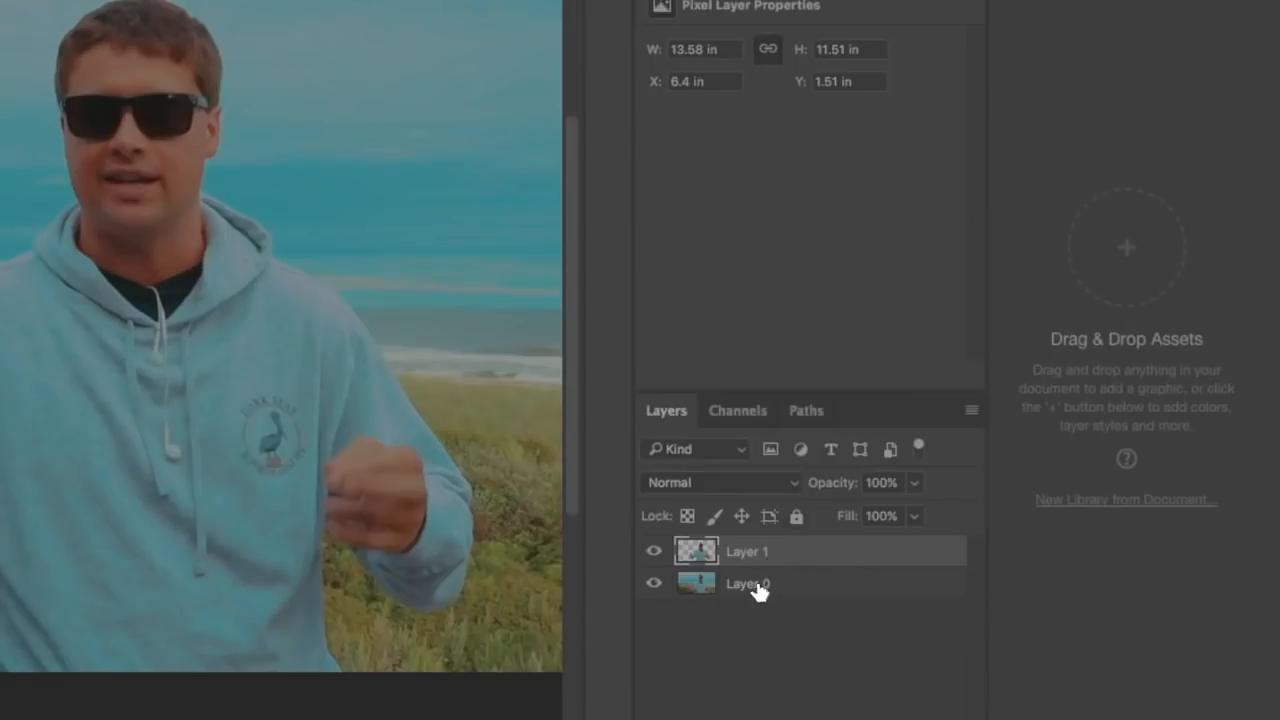
mouse_move(228, 118)
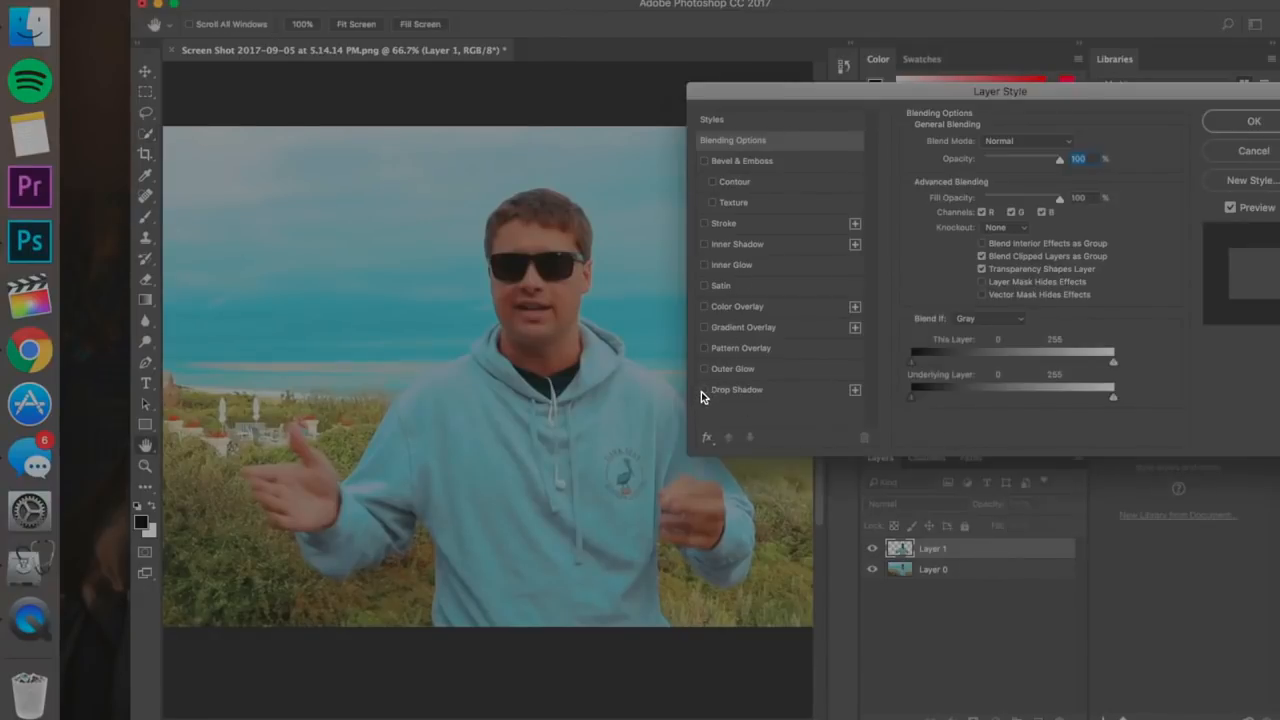
Step: Enable Drop Shadow and a white Stroke on the man's layer and adjust the stroke size
left_click(704, 390)
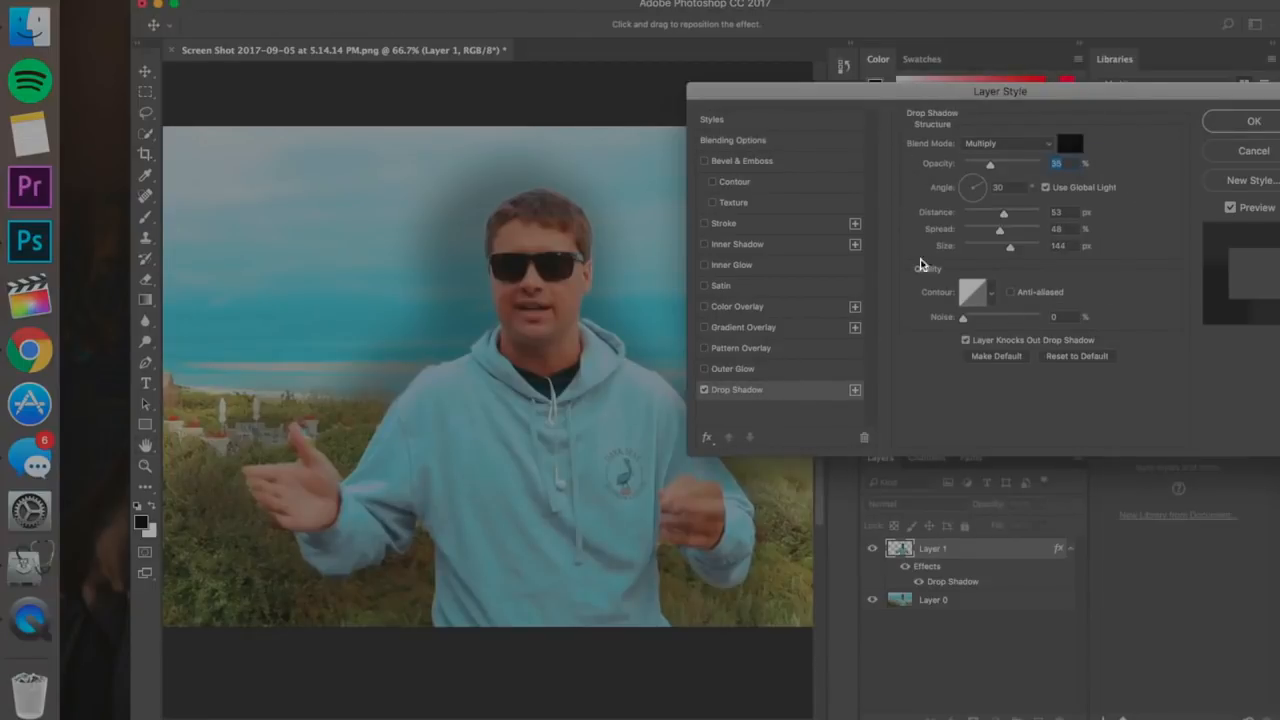
left_click(704, 224)
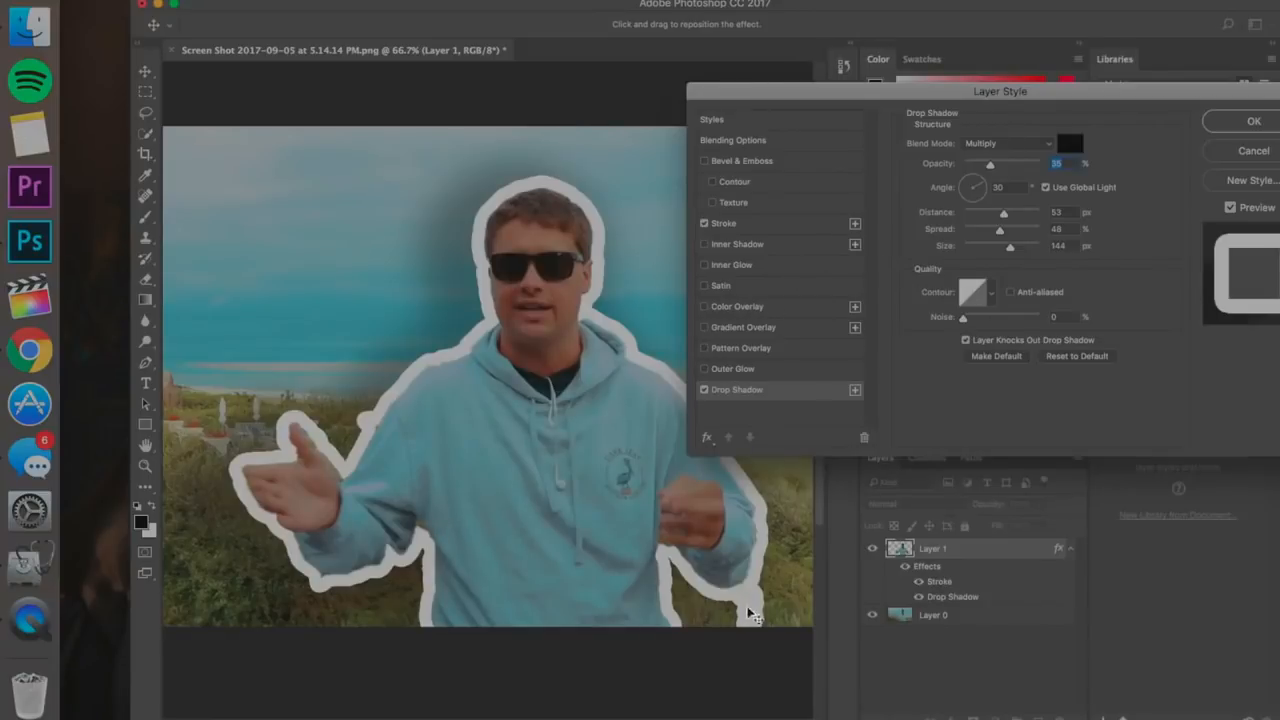
mouse_move(792, 244)
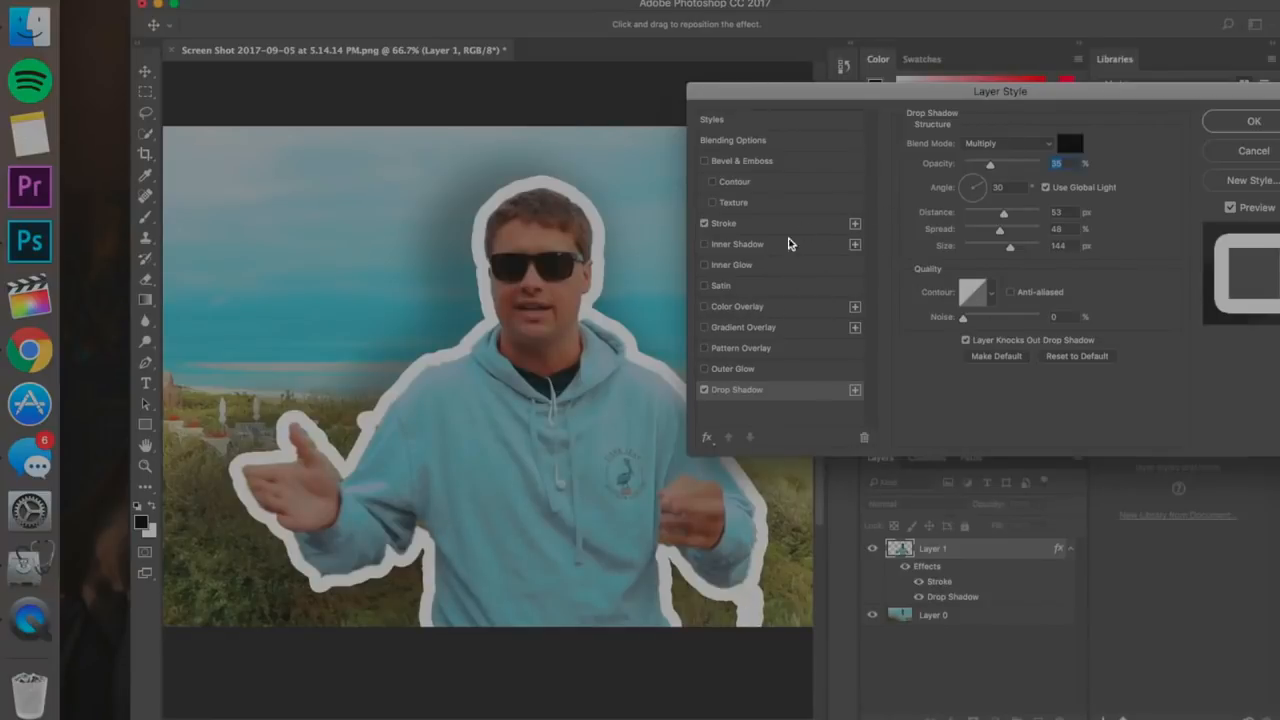
left_click(724, 222)
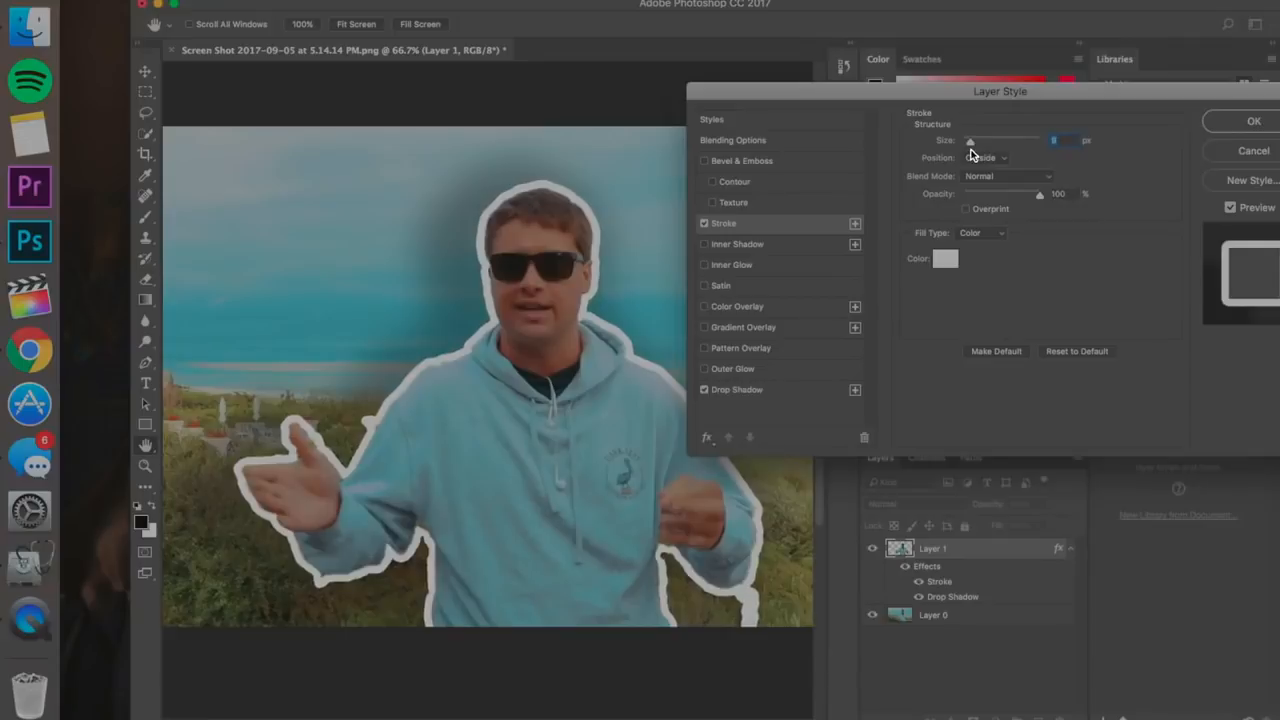
left_click(1244, 120)
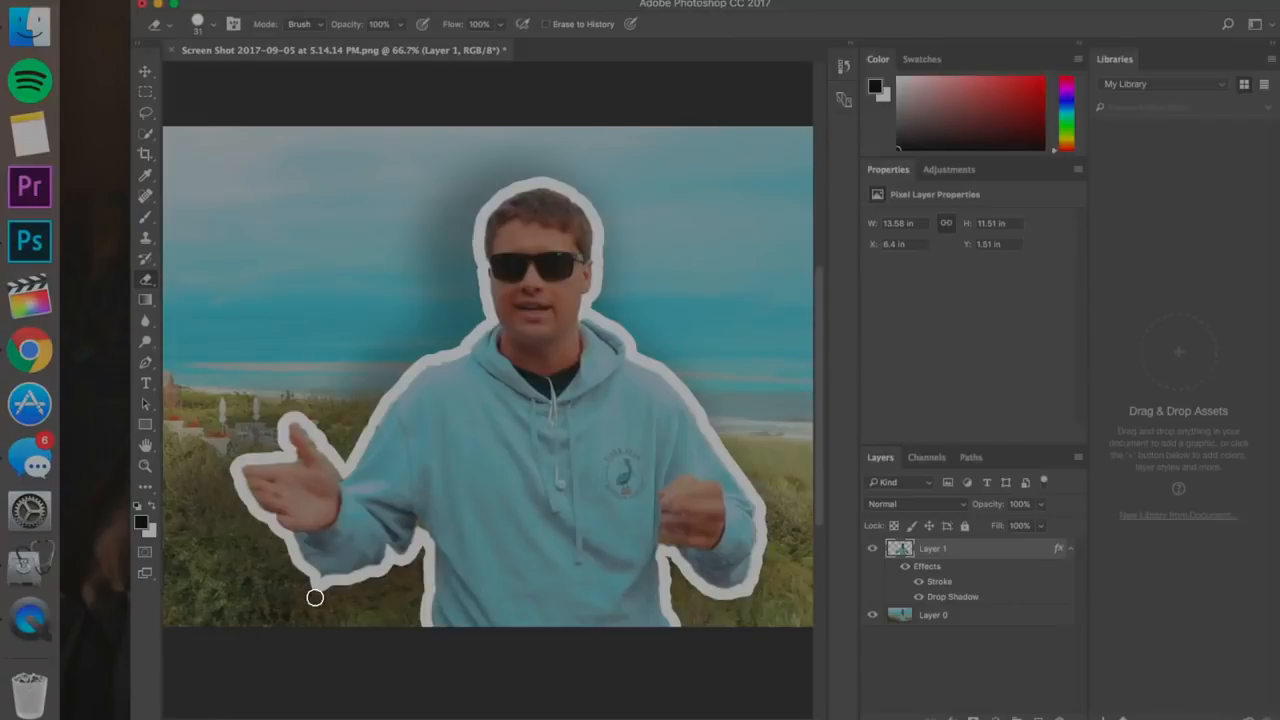
mouse_move(324, 586)
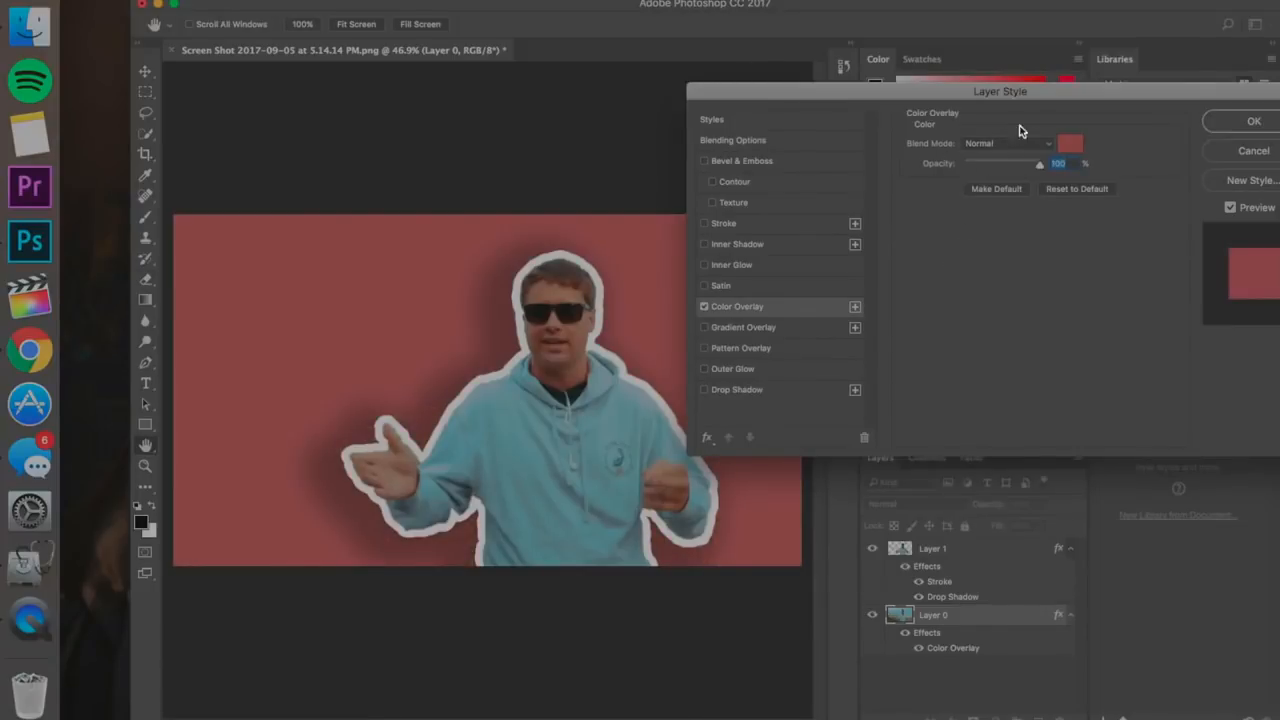
Step: Lower the red Color Overlay opacity on the background layer and confirm the tint
left_click_drag(1040, 164, 1000, 164)
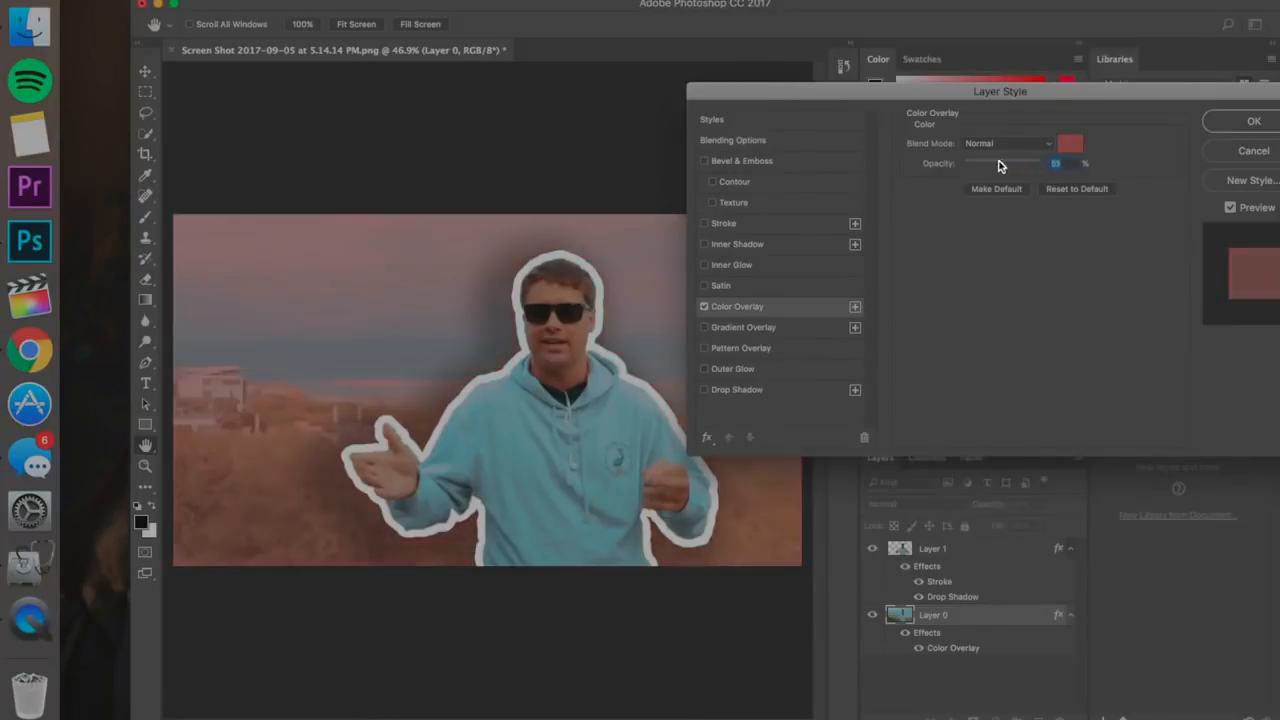
left_click_drag(1000, 164, 970, 164)
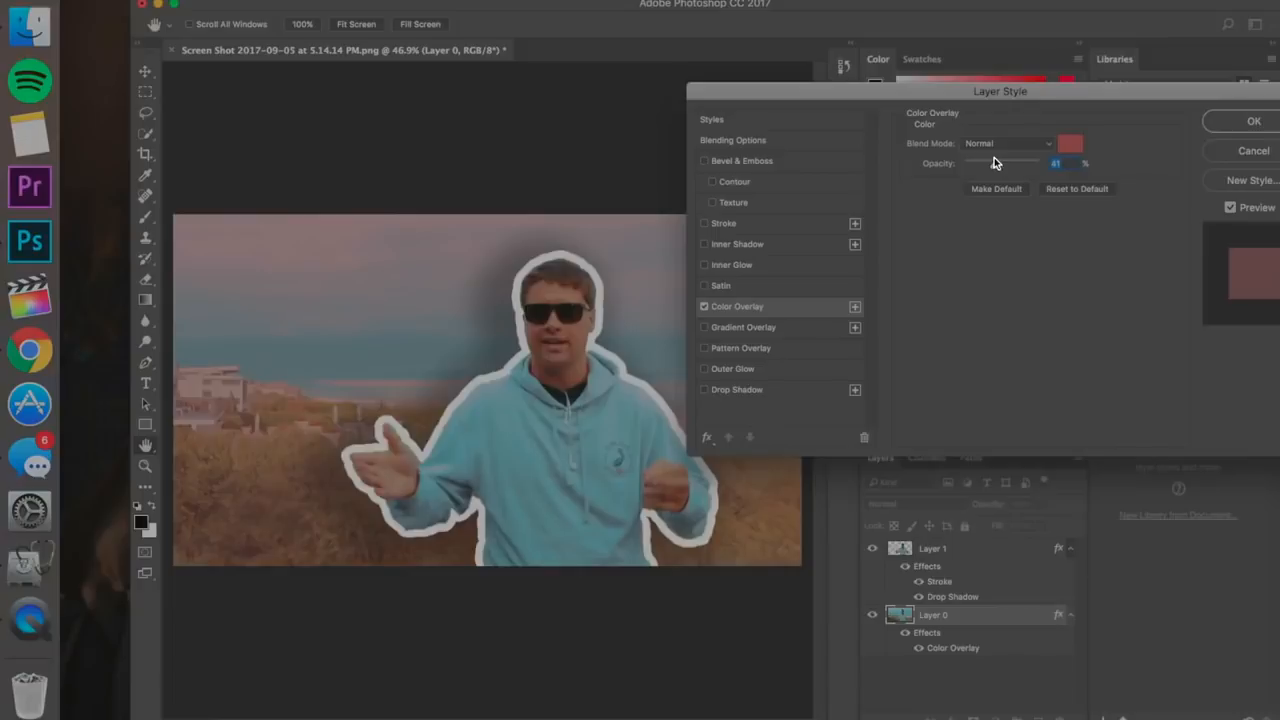
left_click(1244, 120)
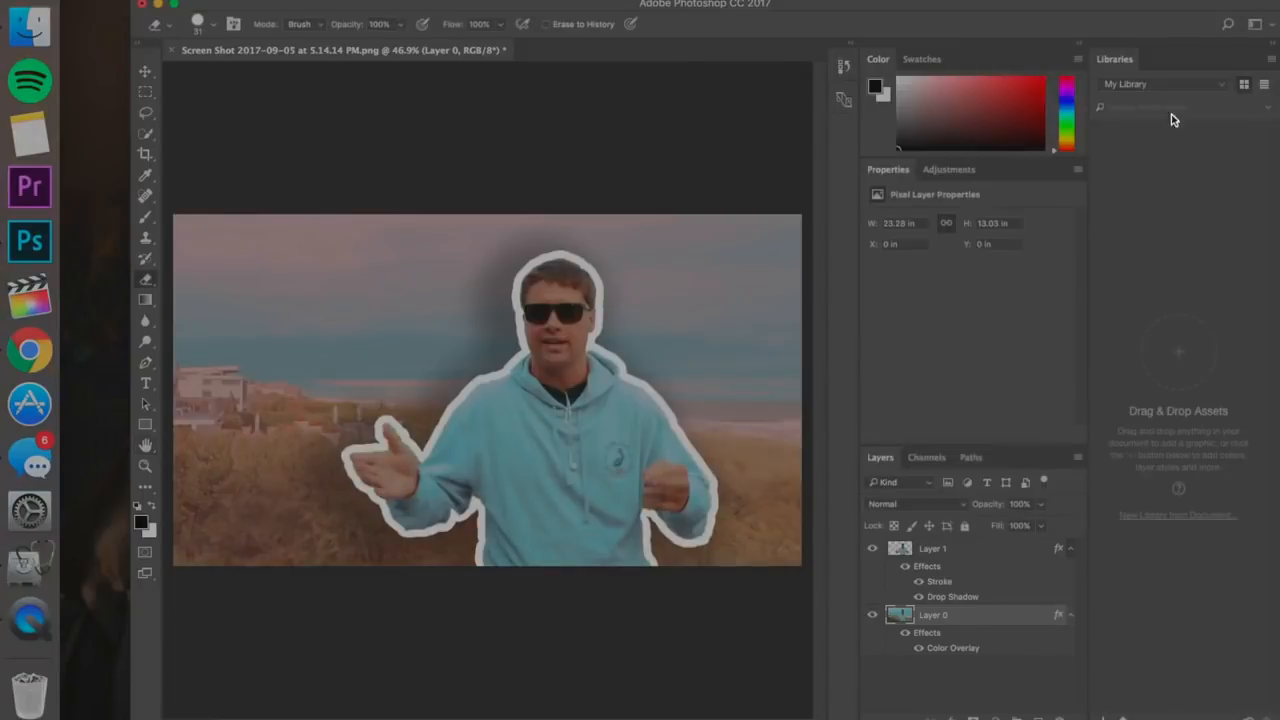
mouse_move(320, 398)
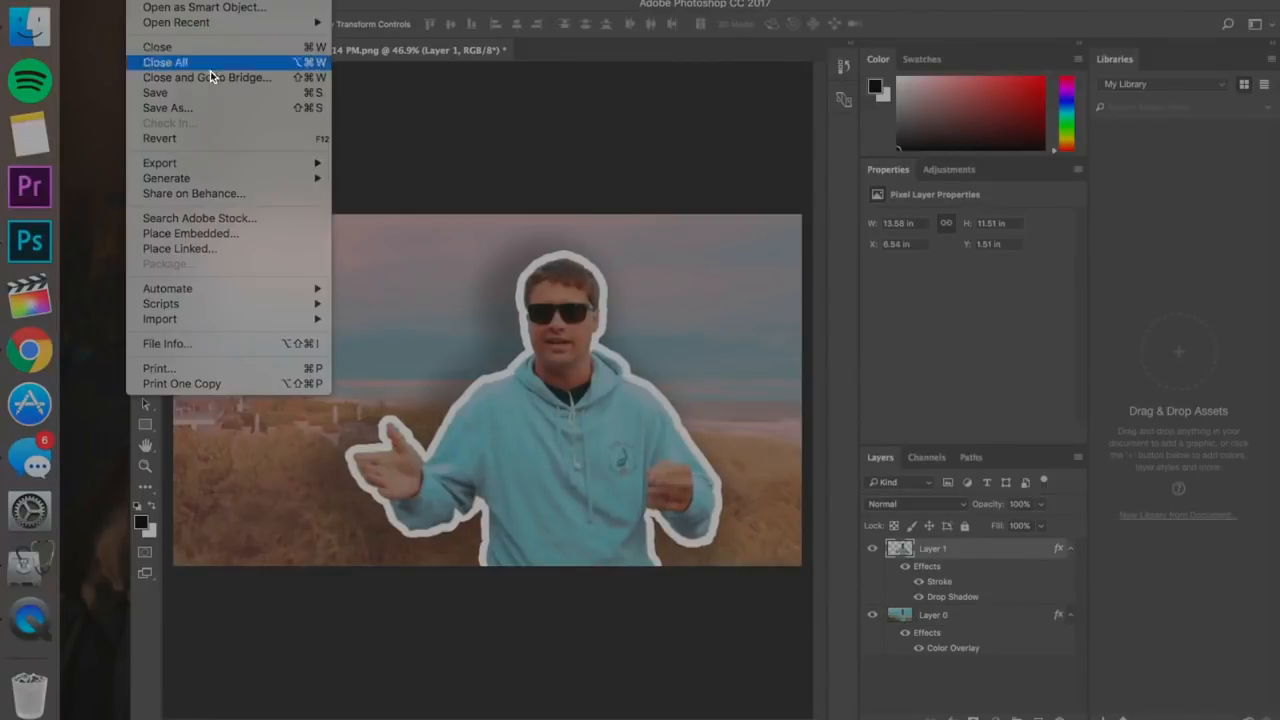
Step: Save As a JPEG copy named Thumb.jpg on the desktop
left_click(168, 108)
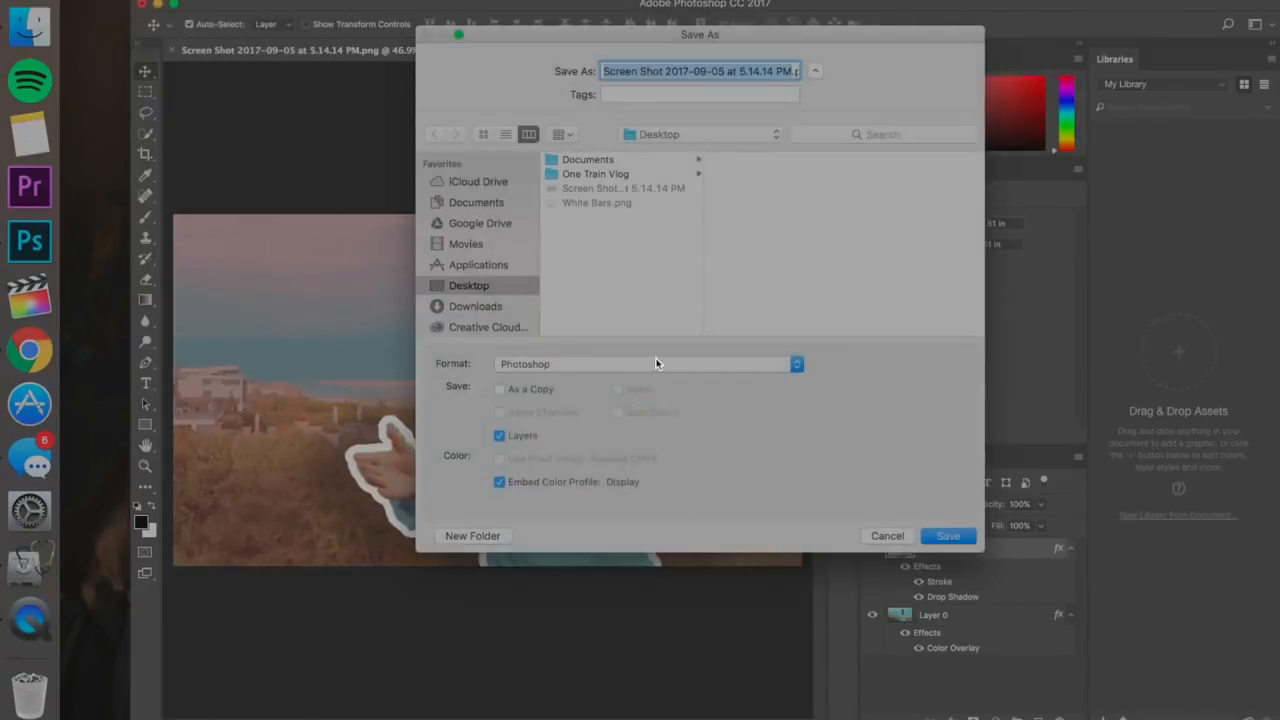
left_click(648, 364)
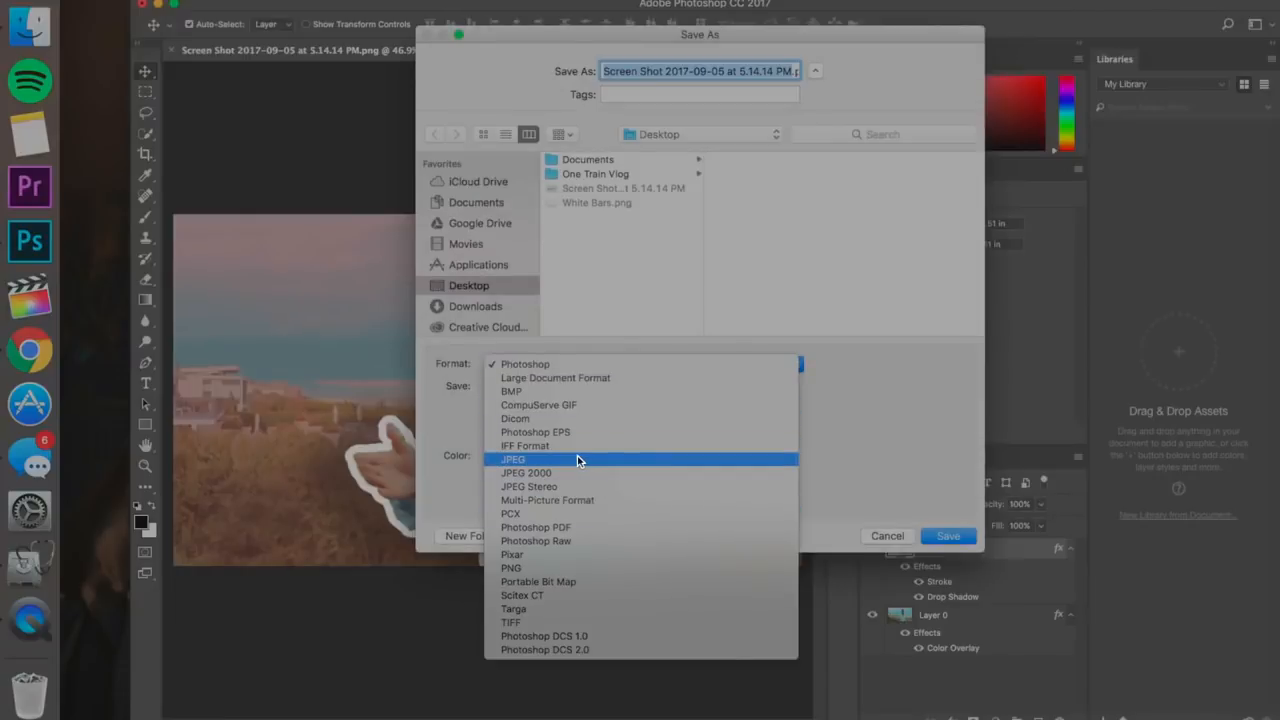
left_click(512, 458)
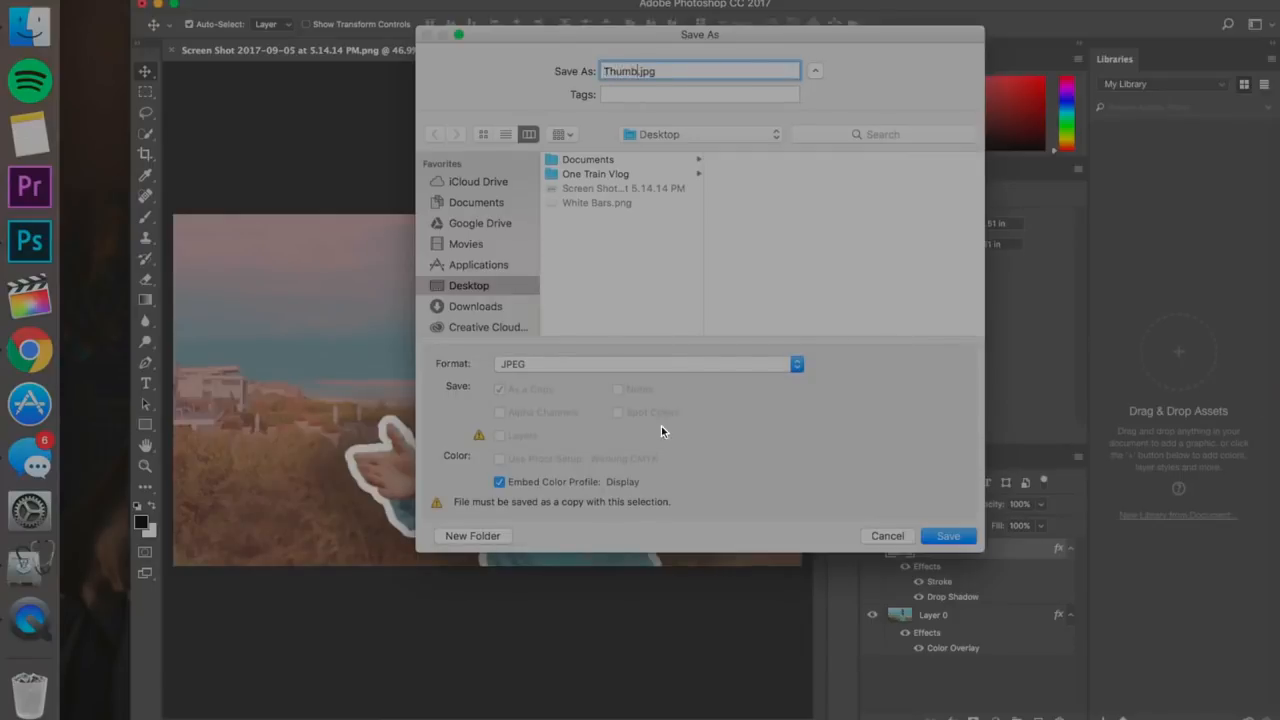
left_click(948, 536)
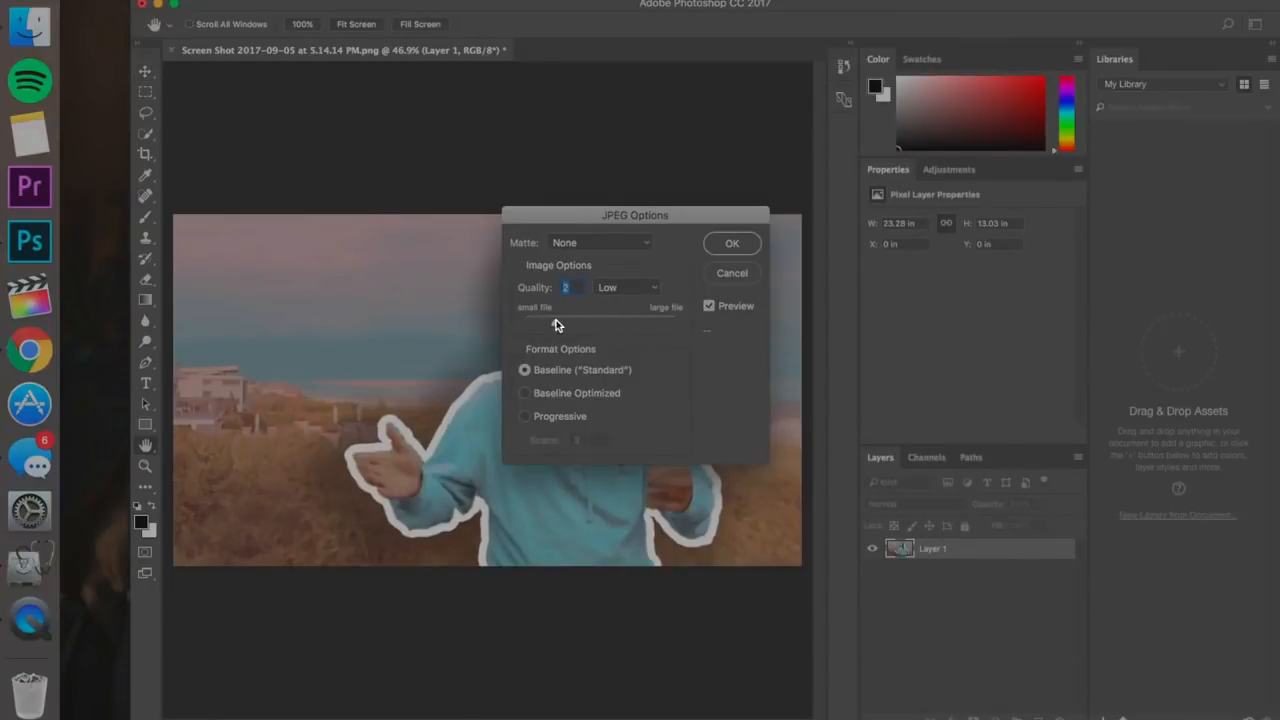
Step: Set JPEG quality to 12 (Maximum) and finish saving
left_click_drag(556, 322, 676, 322)
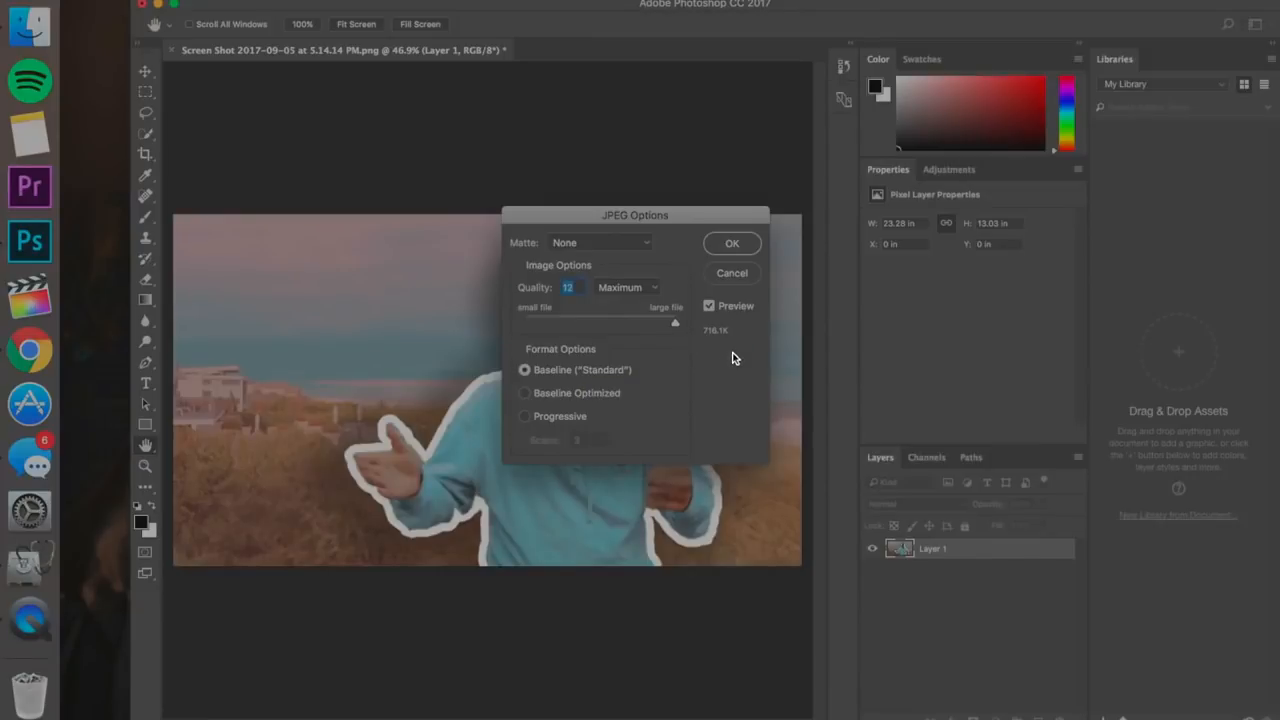
left_click(732, 244)
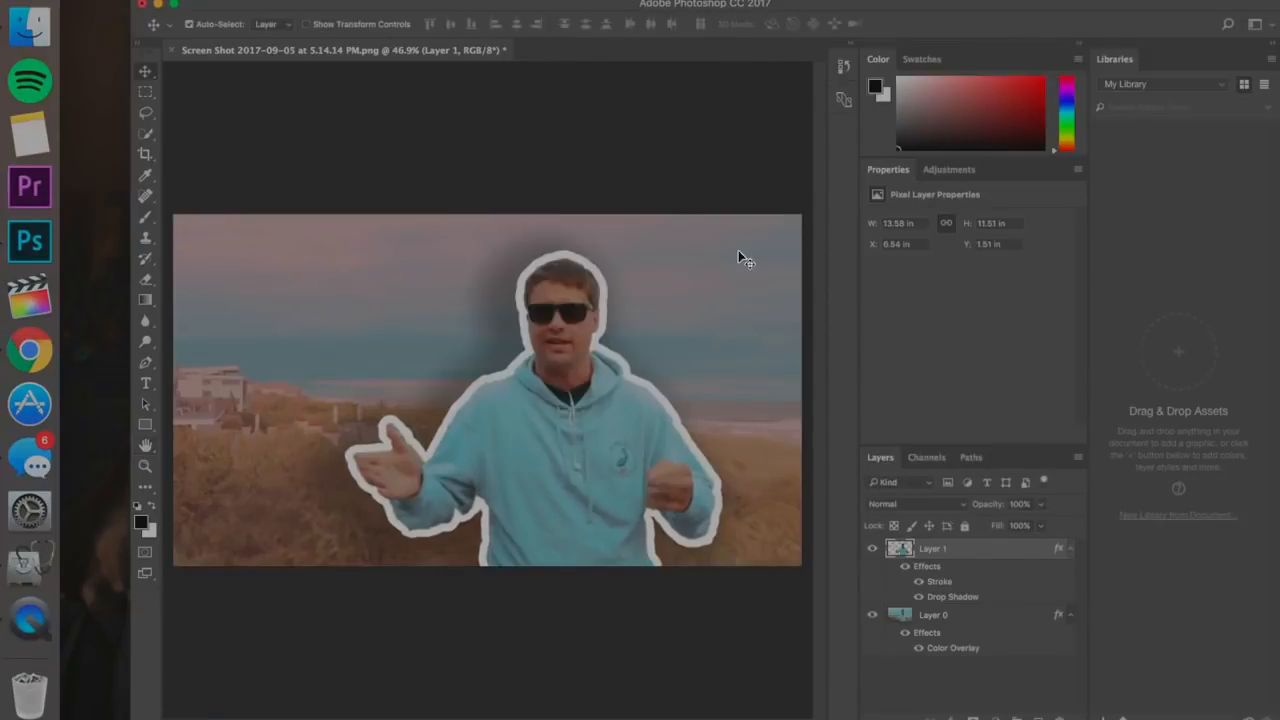